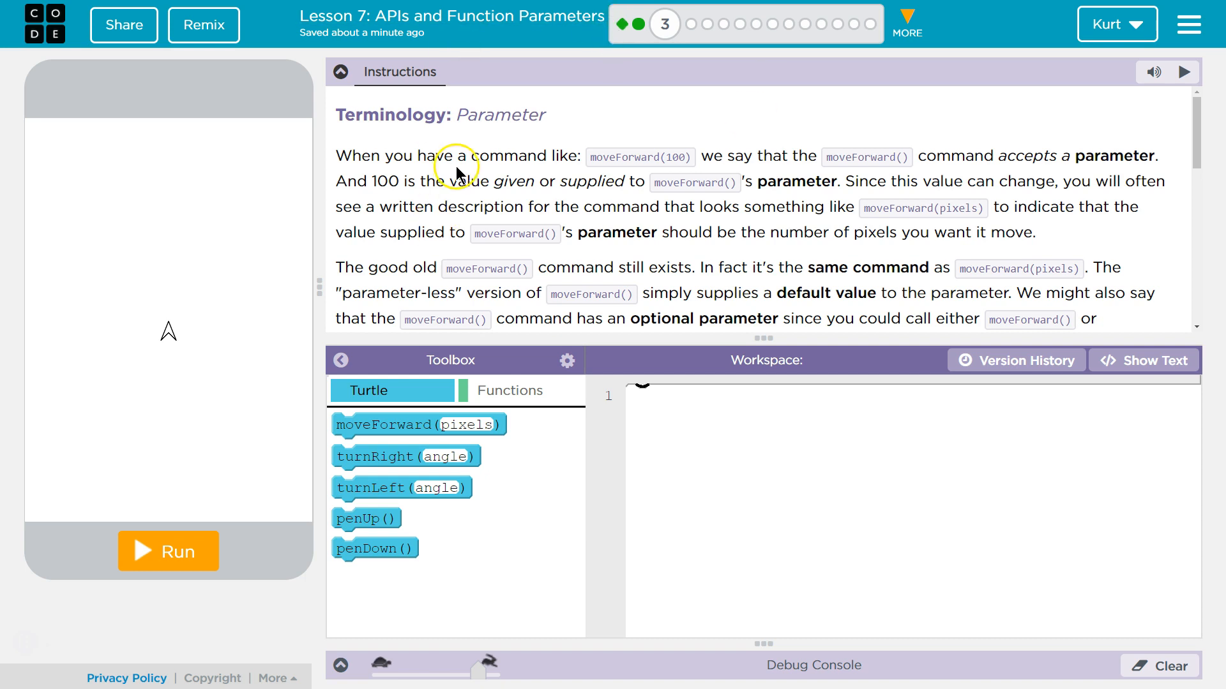
mouse_move(471, 238)
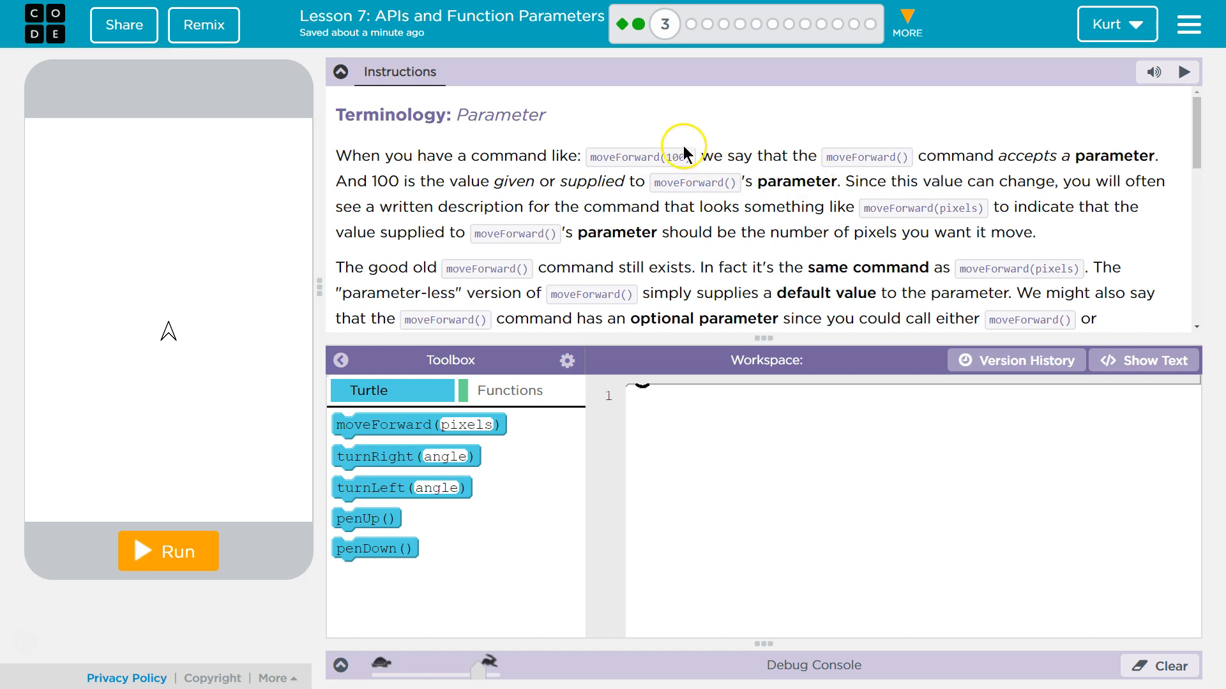
mouse_move(792, 149)
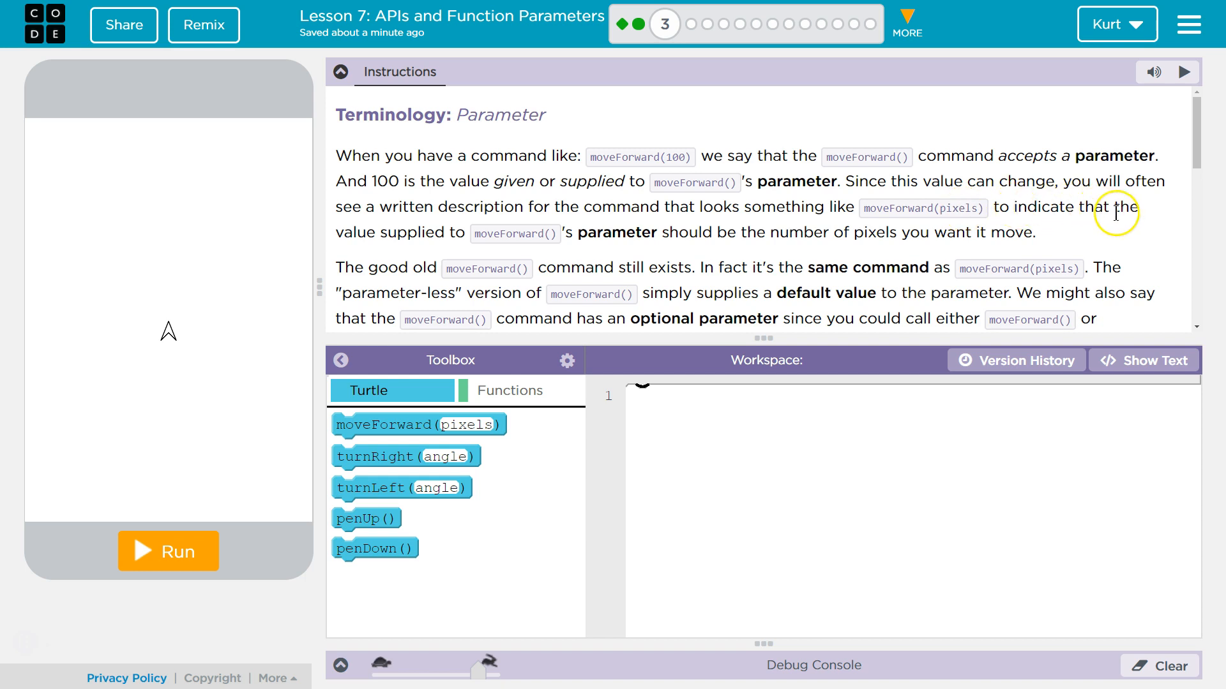
mouse_move(504, 231)
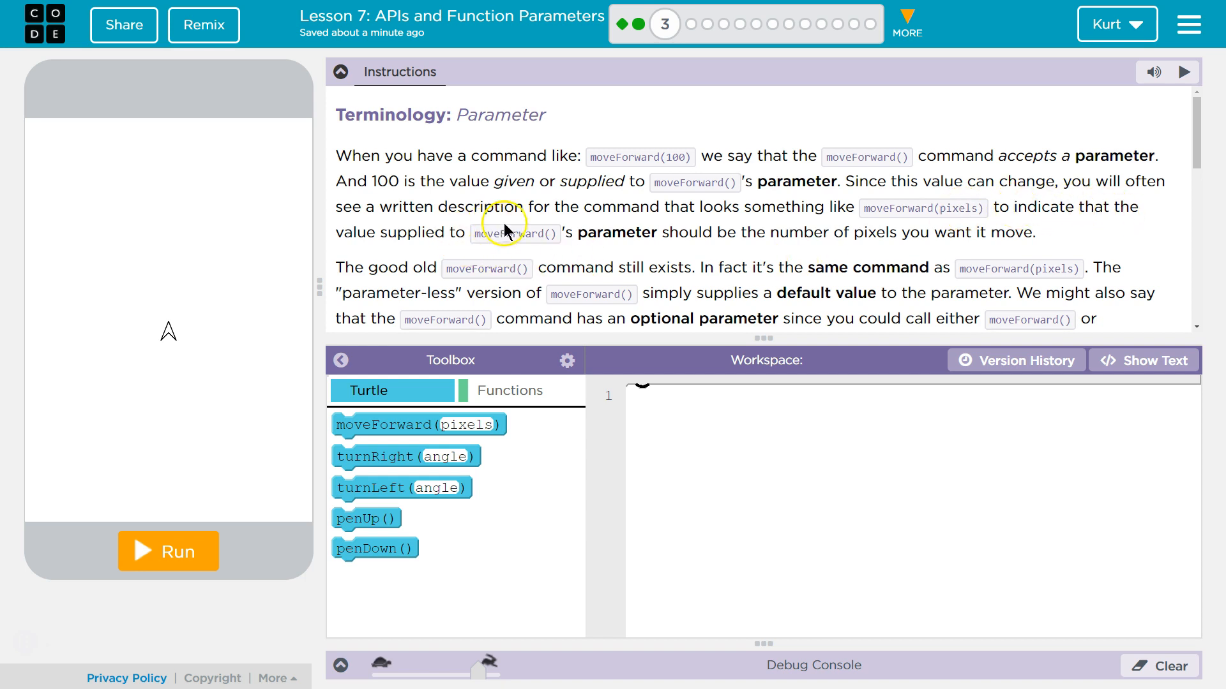
mouse_move(617, 227)
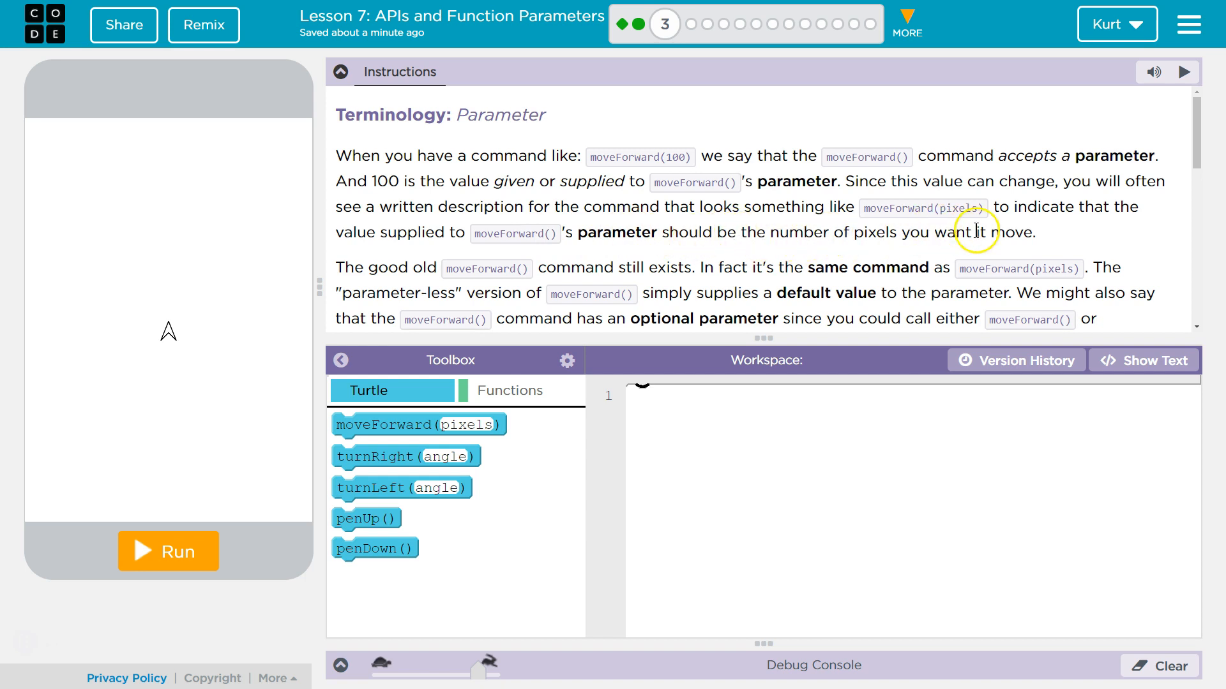
Add moveForward as the first line and set its distance to 100 pixels
scroll(down, 3)
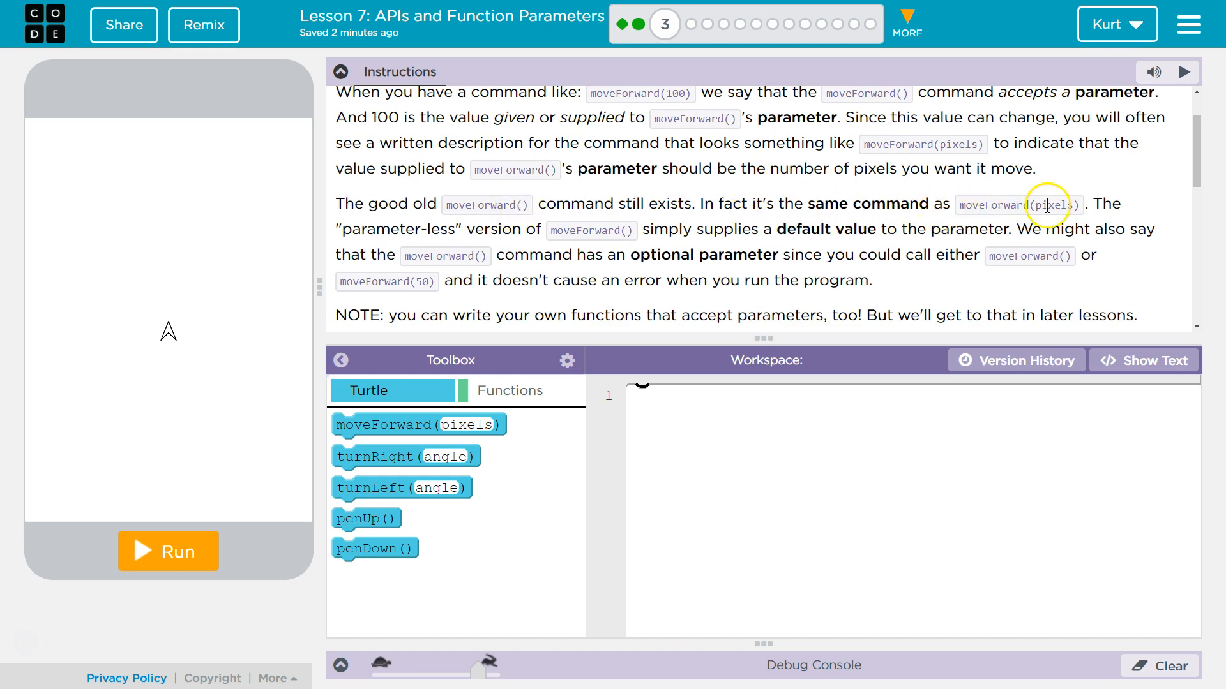
mouse_move(519, 249)
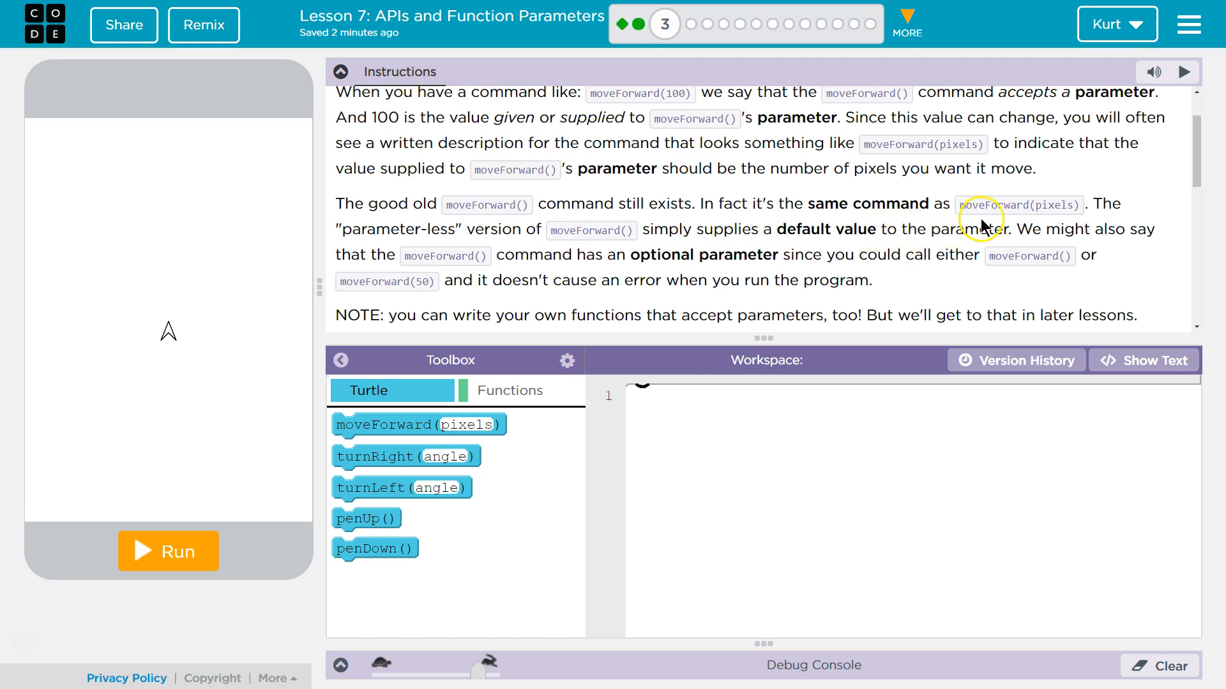
mouse_move(1161, 246)
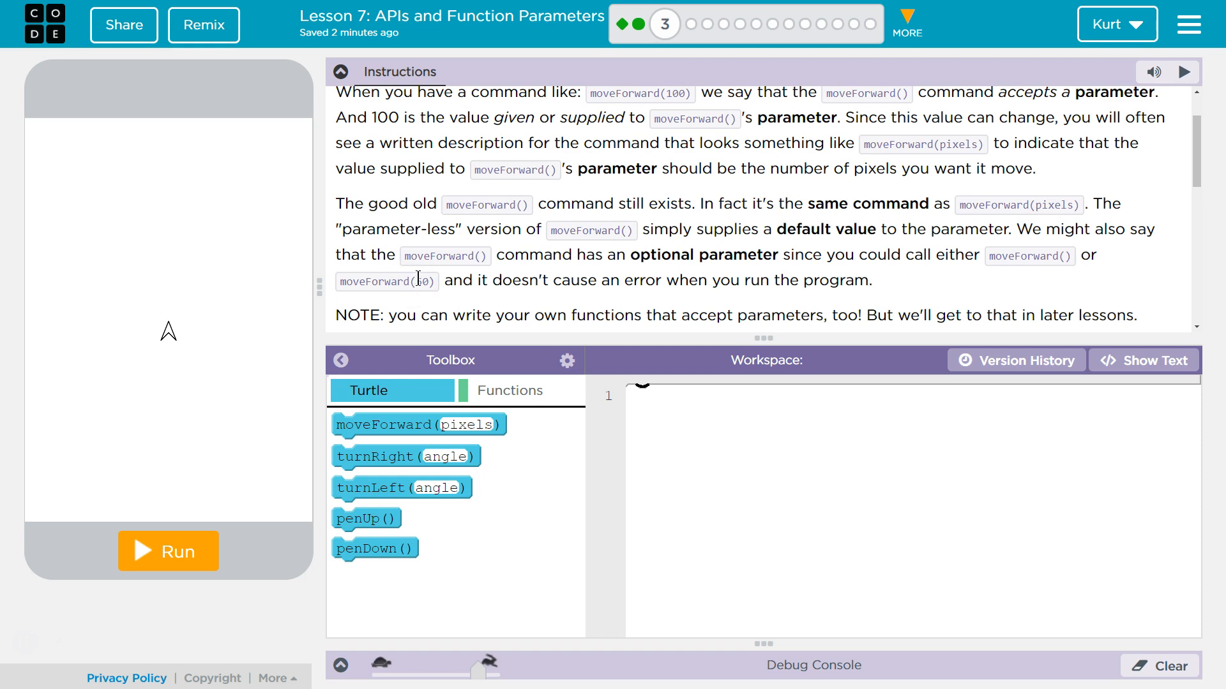
scroll(down, 3)
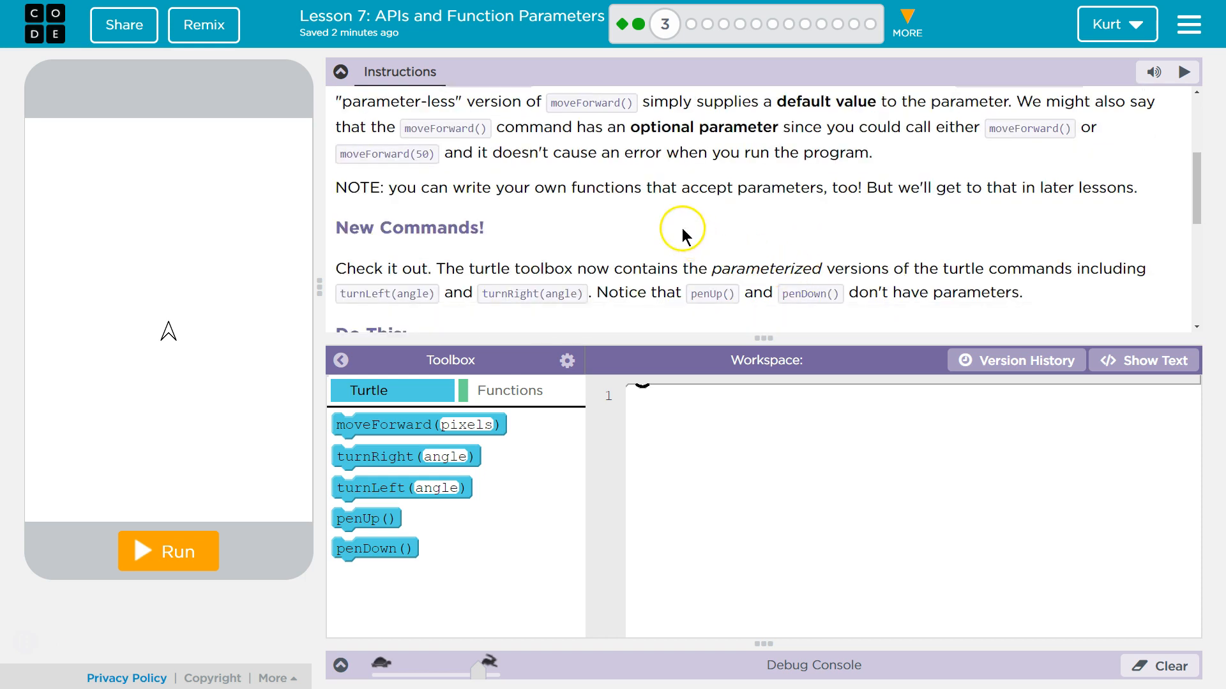
mouse_move(823, 190)
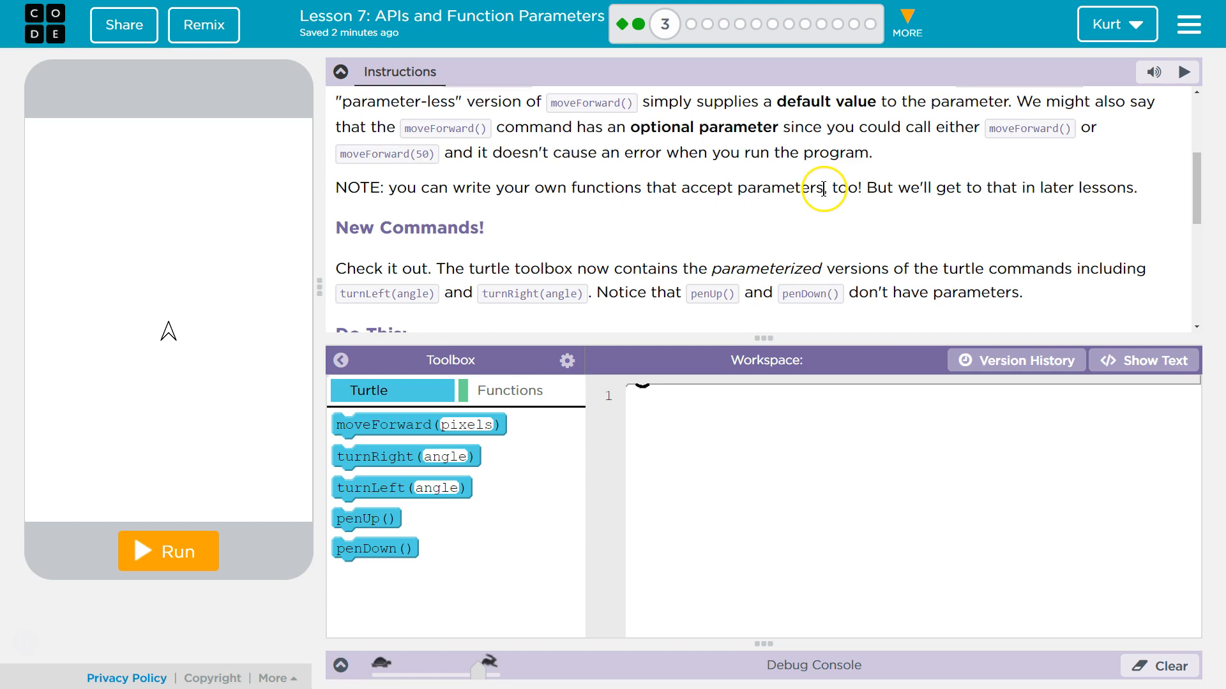
mouse_move(1070, 196)
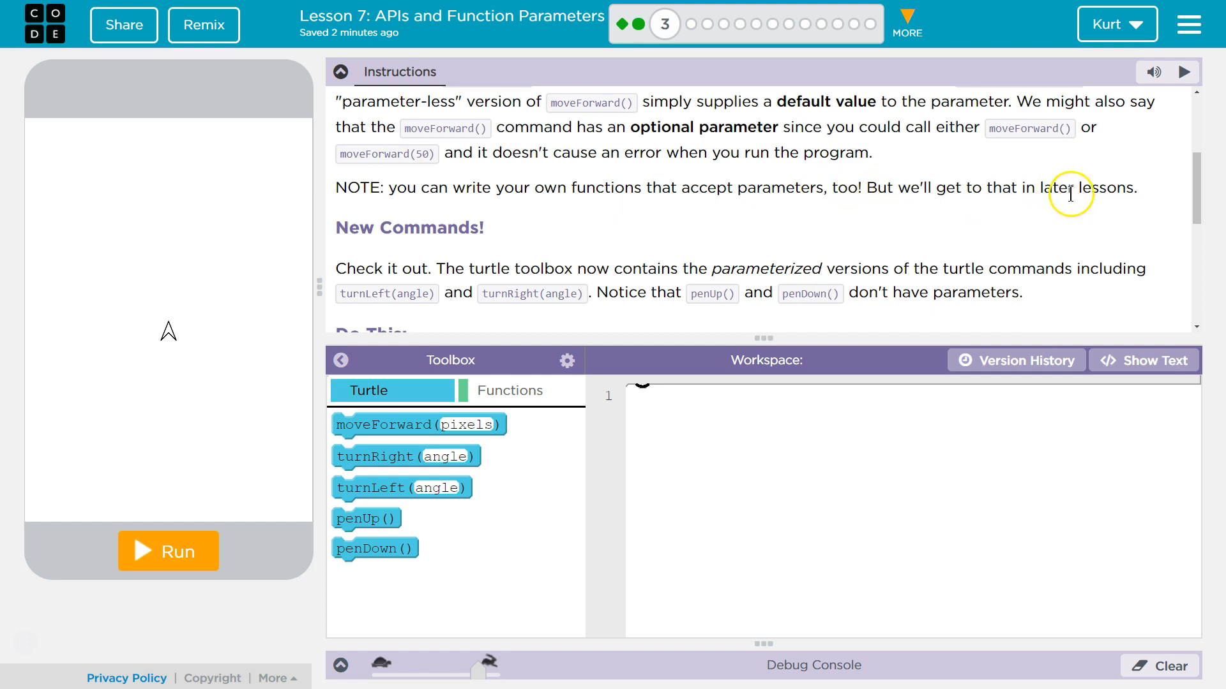
scroll(down, 3)
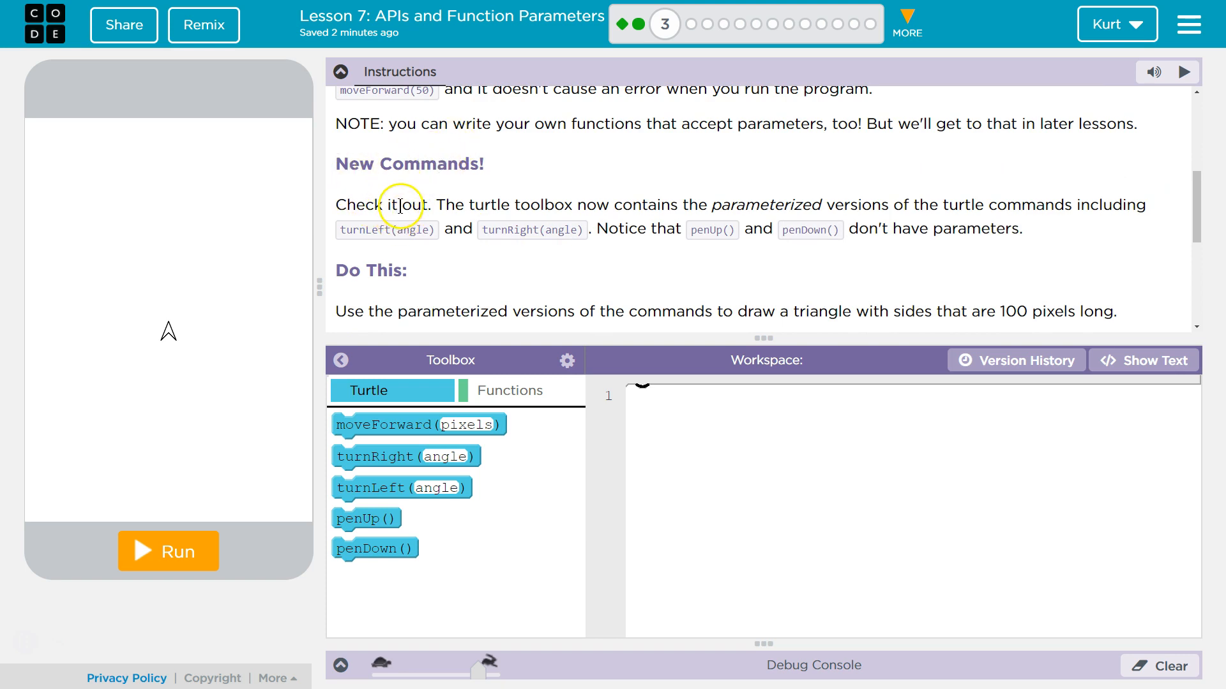
mouse_move(652, 205)
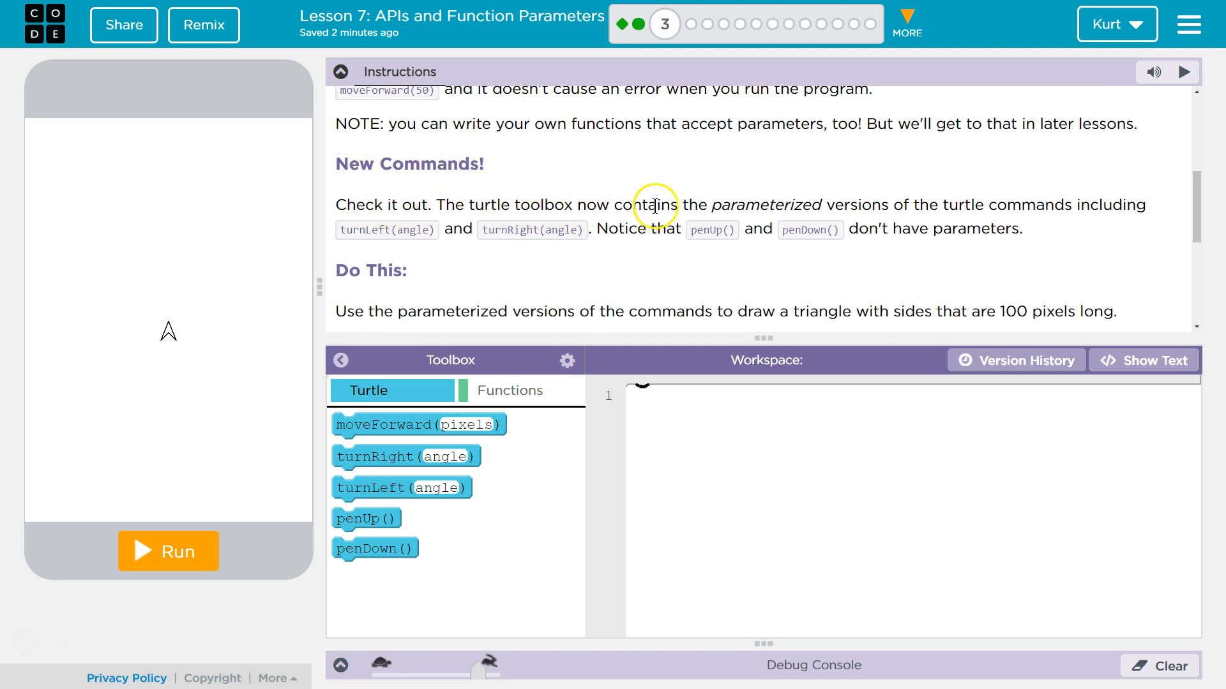
mouse_move(790, 213)
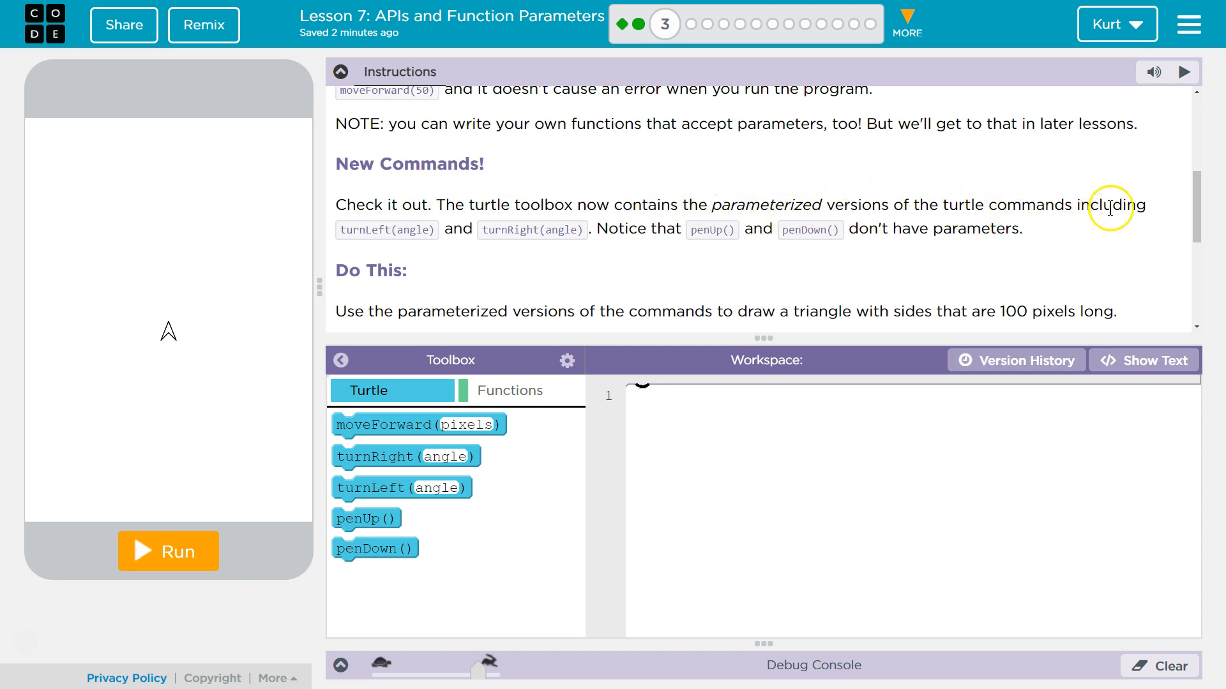
mouse_move(445, 218)
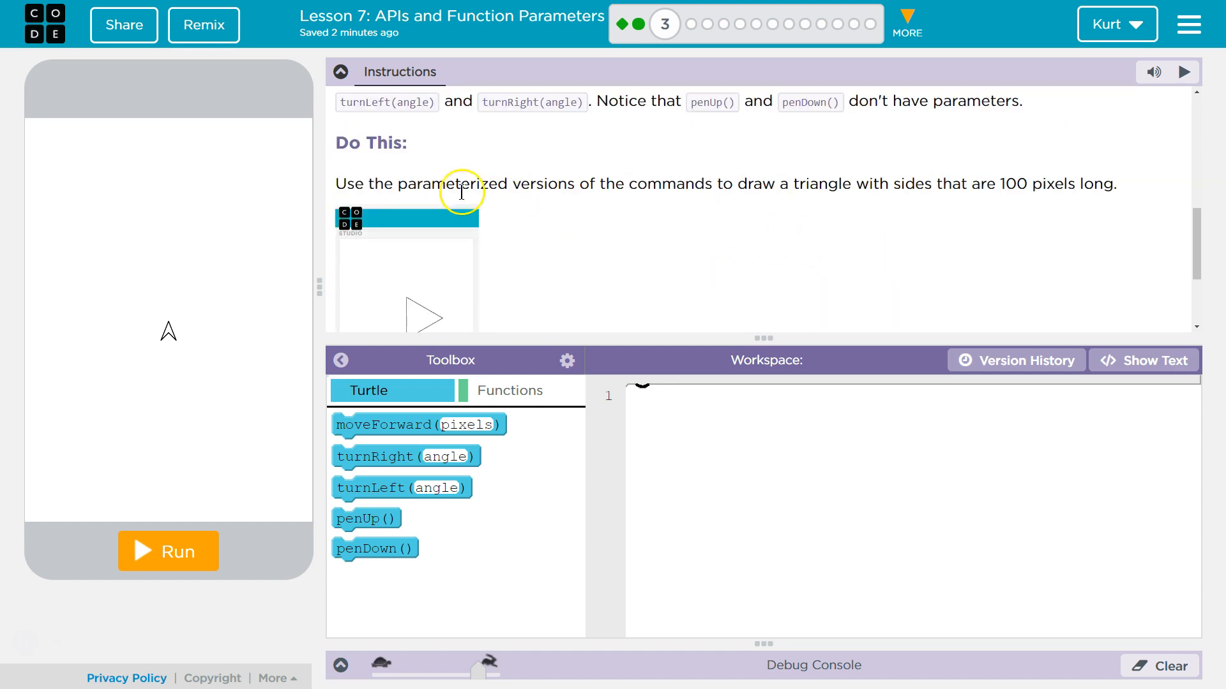
mouse_move(525, 191)
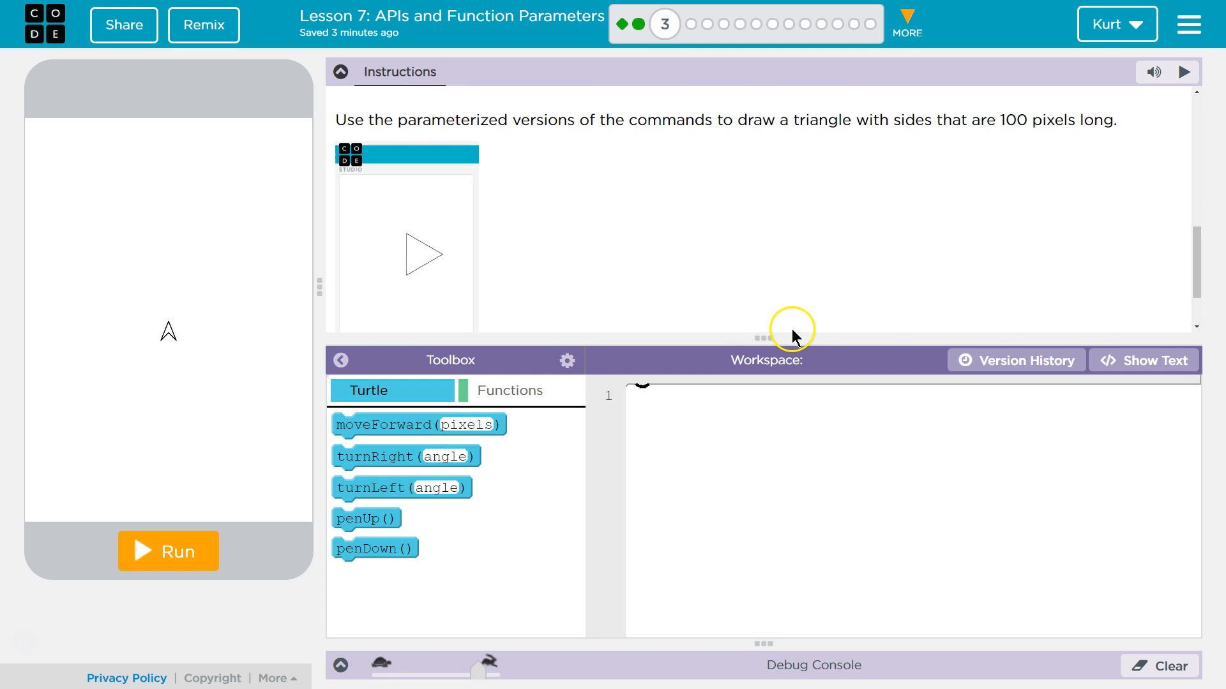
mouse_move(503, 356)
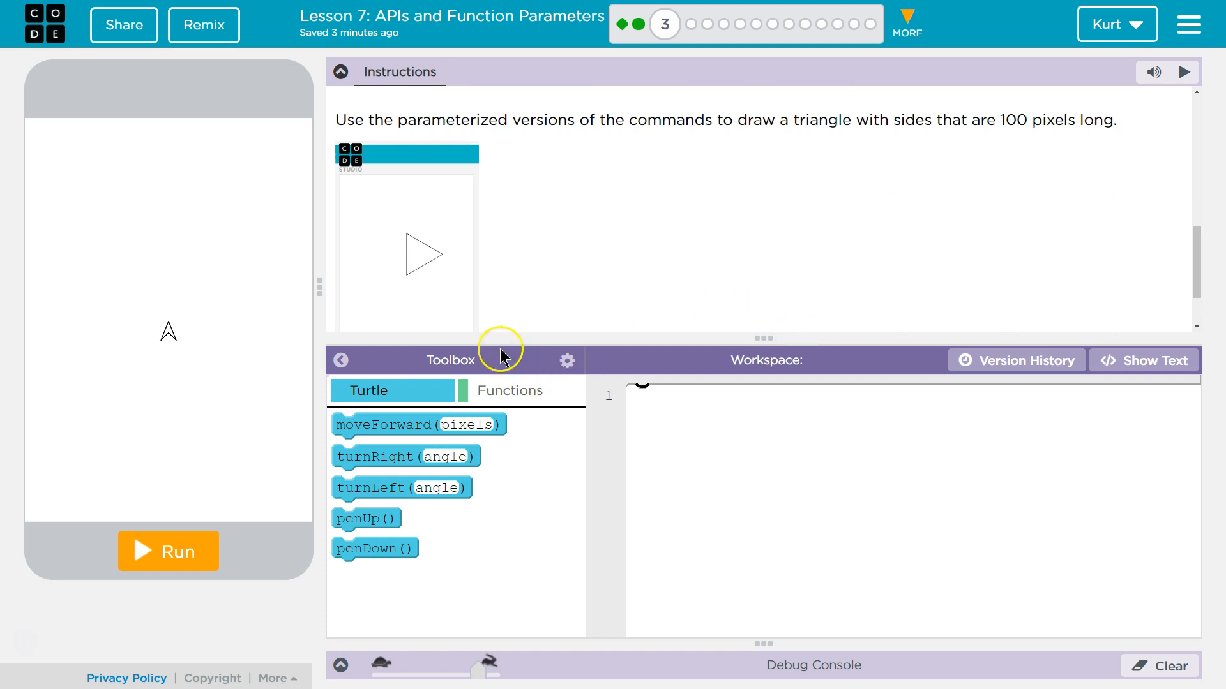
mouse_move(417, 423)
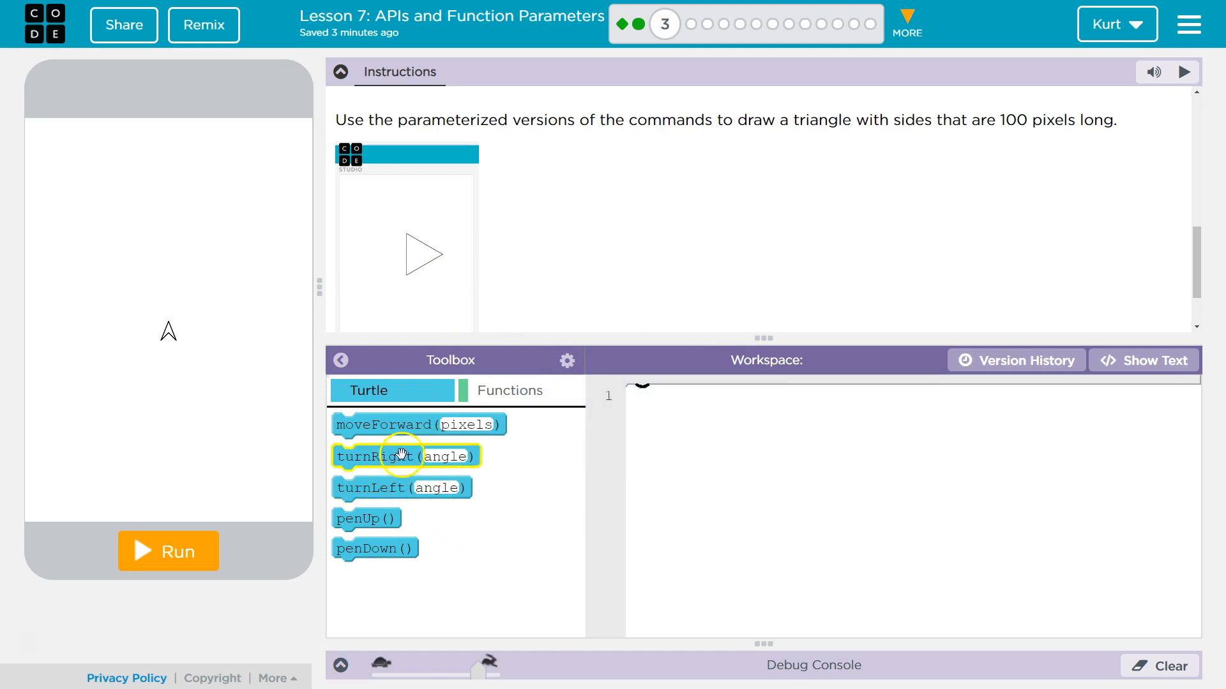
mouse_move(211, 321)
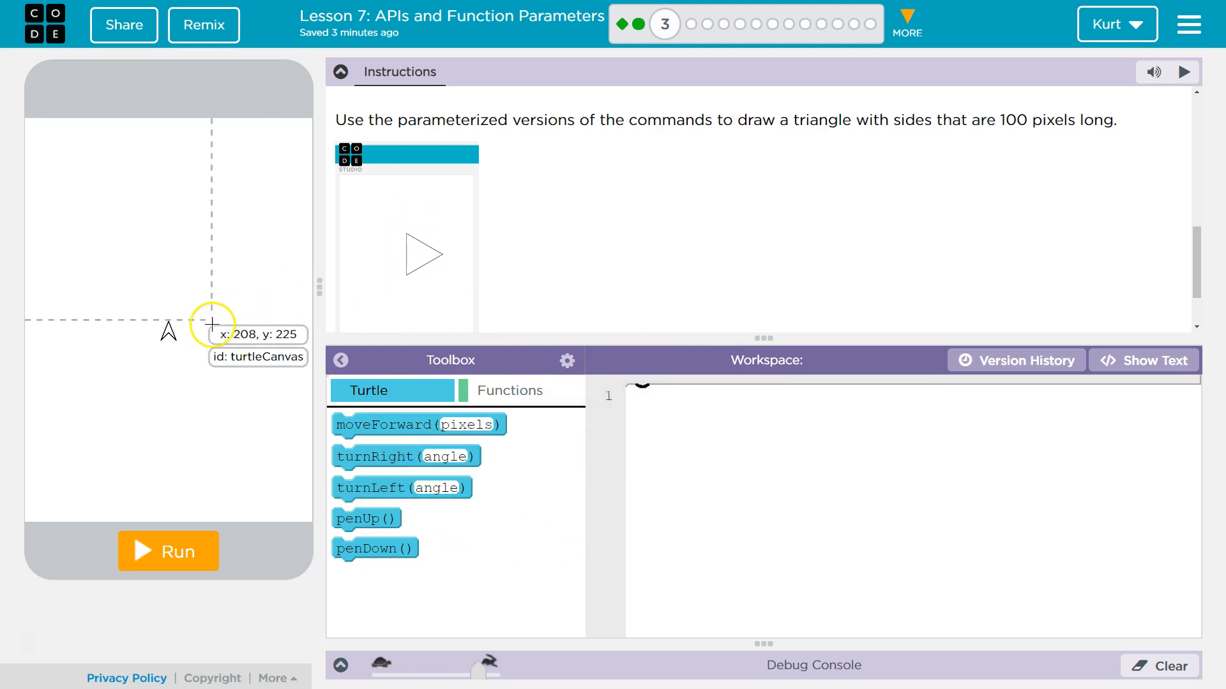
mouse_move(406, 457)
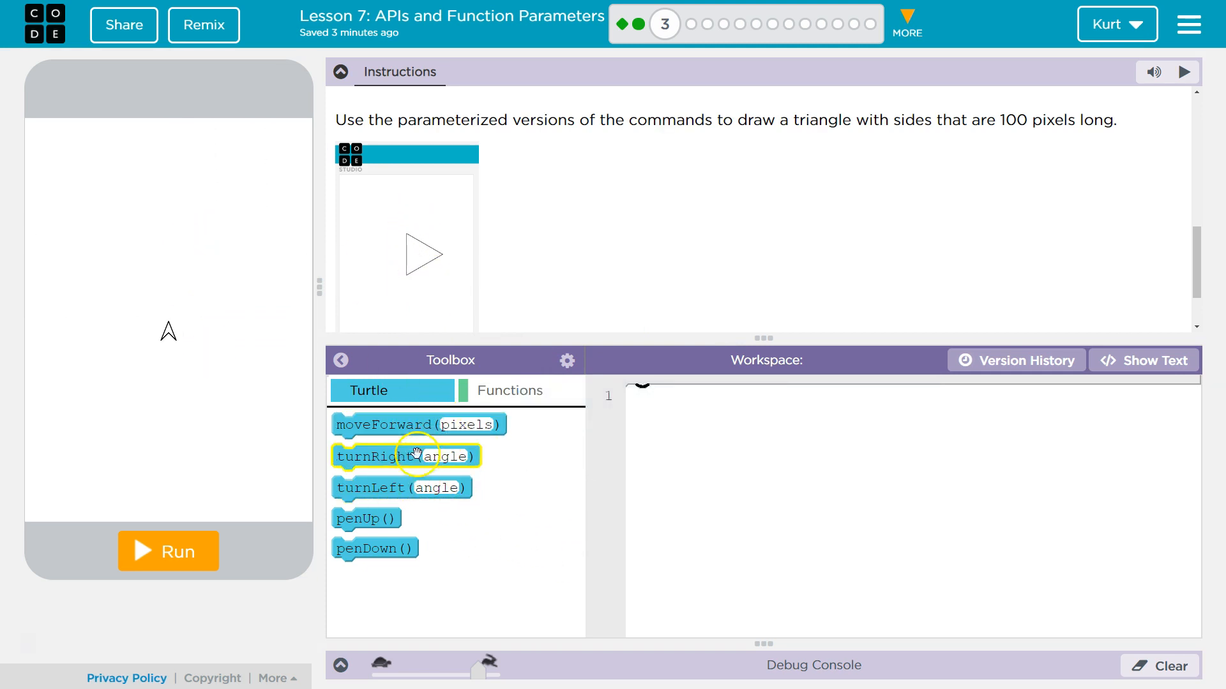
drag(420, 424, 698, 412)
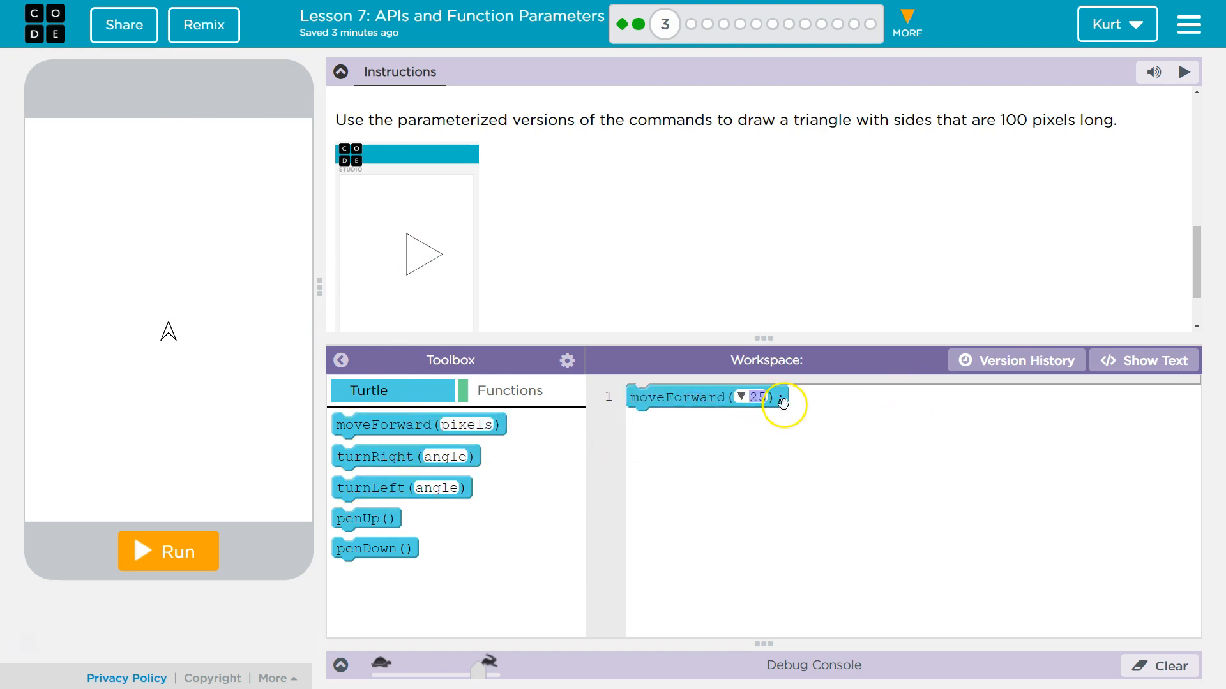
click(754, 397)
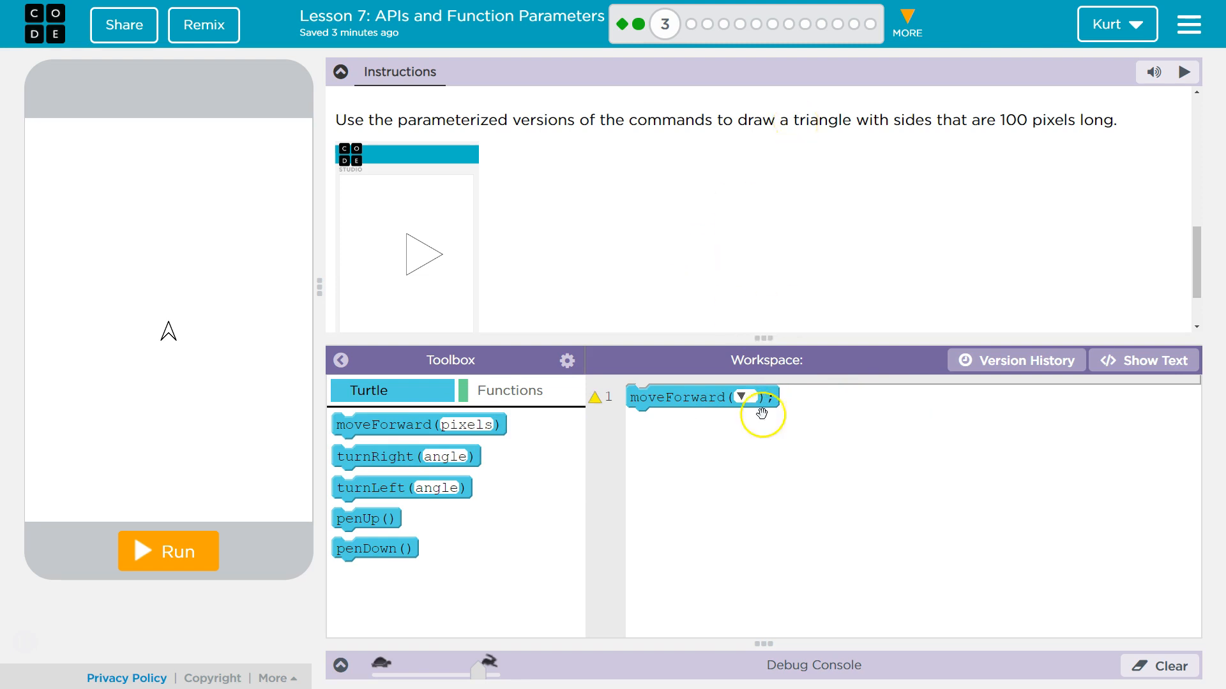
mouse_move(660, 420)
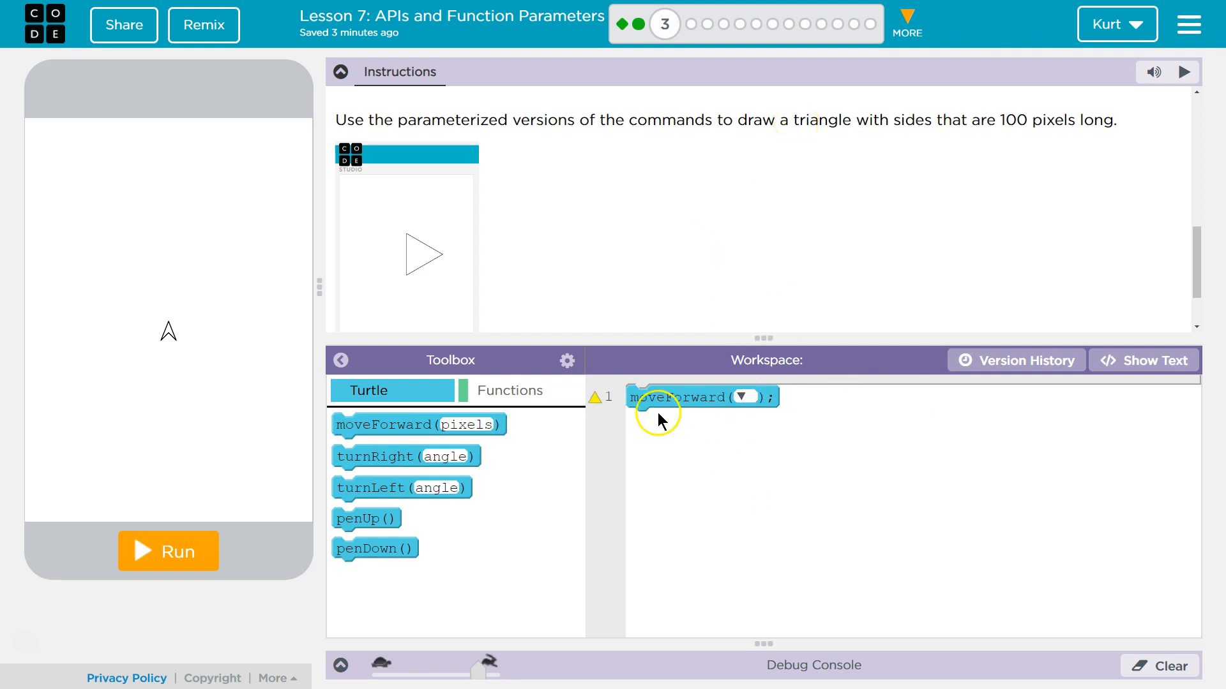
click(741, 397)
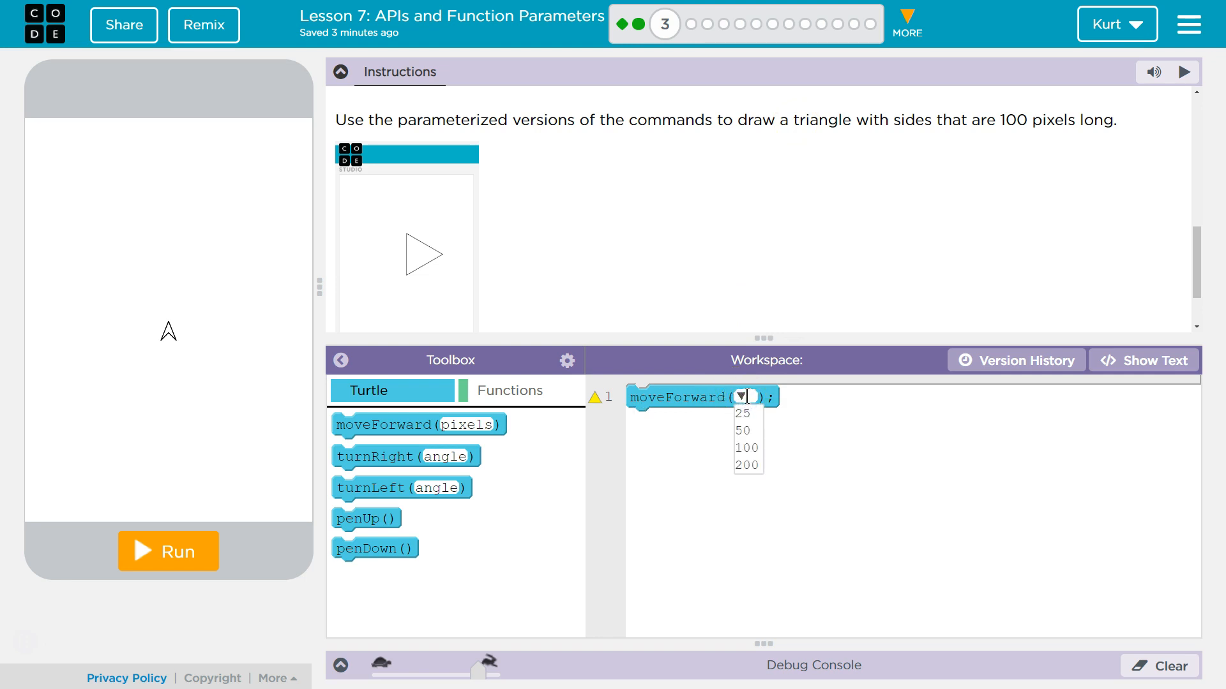
click(747, 448)
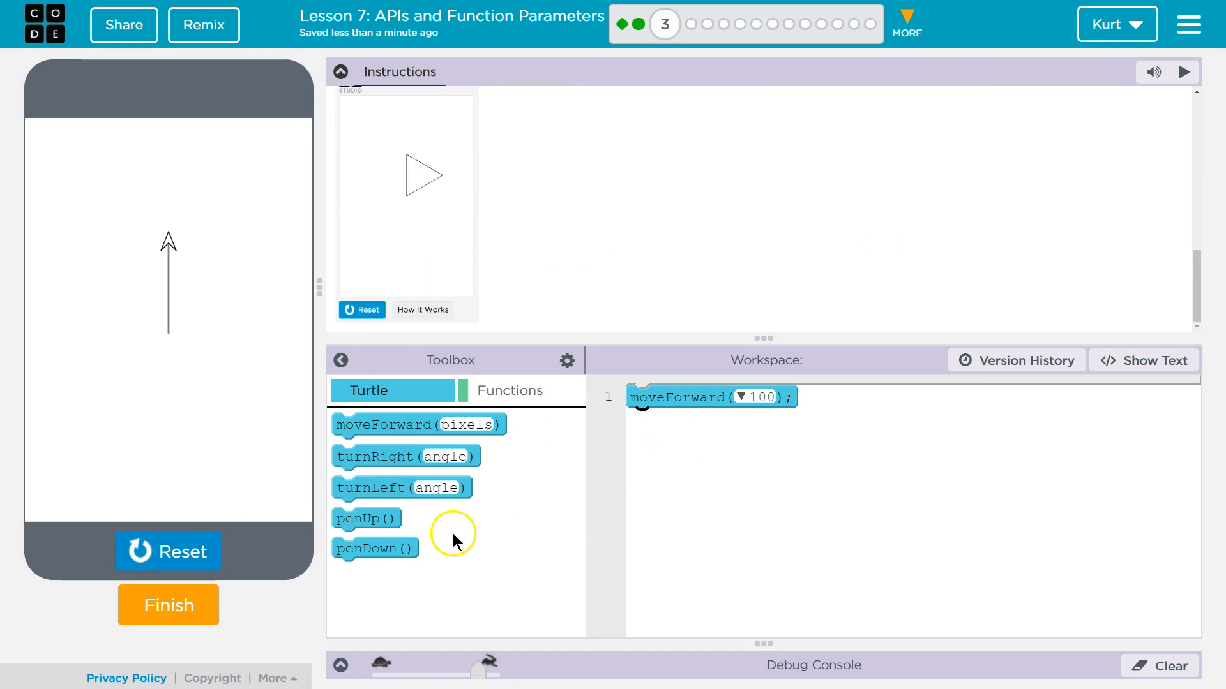
mouse_move(405, 457)
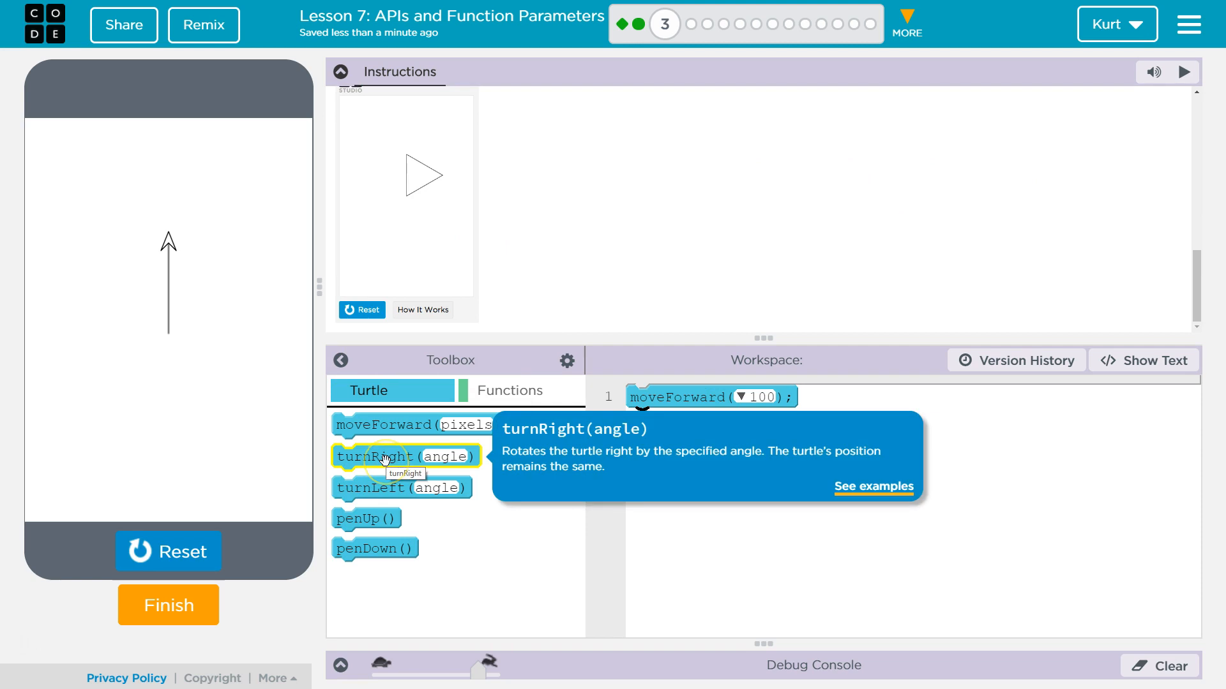
Add turnRight(120) after the forward move and run to check the turn
drag(406, 456, 693, 428)
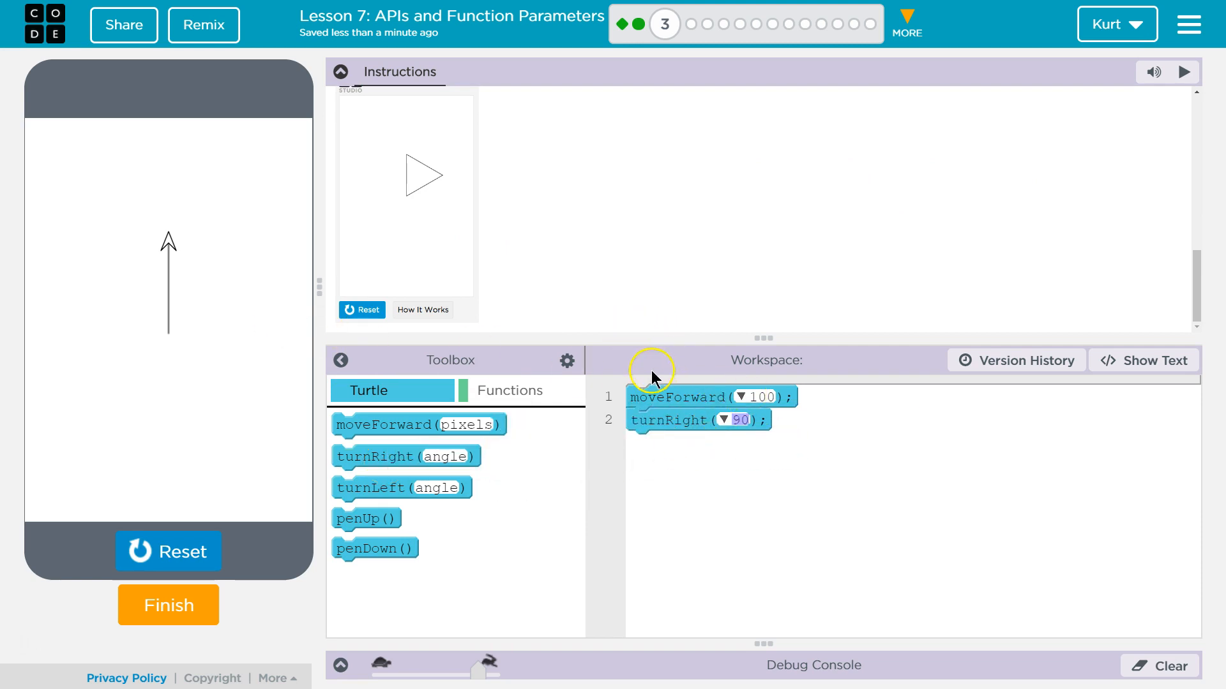
click(735, 420)
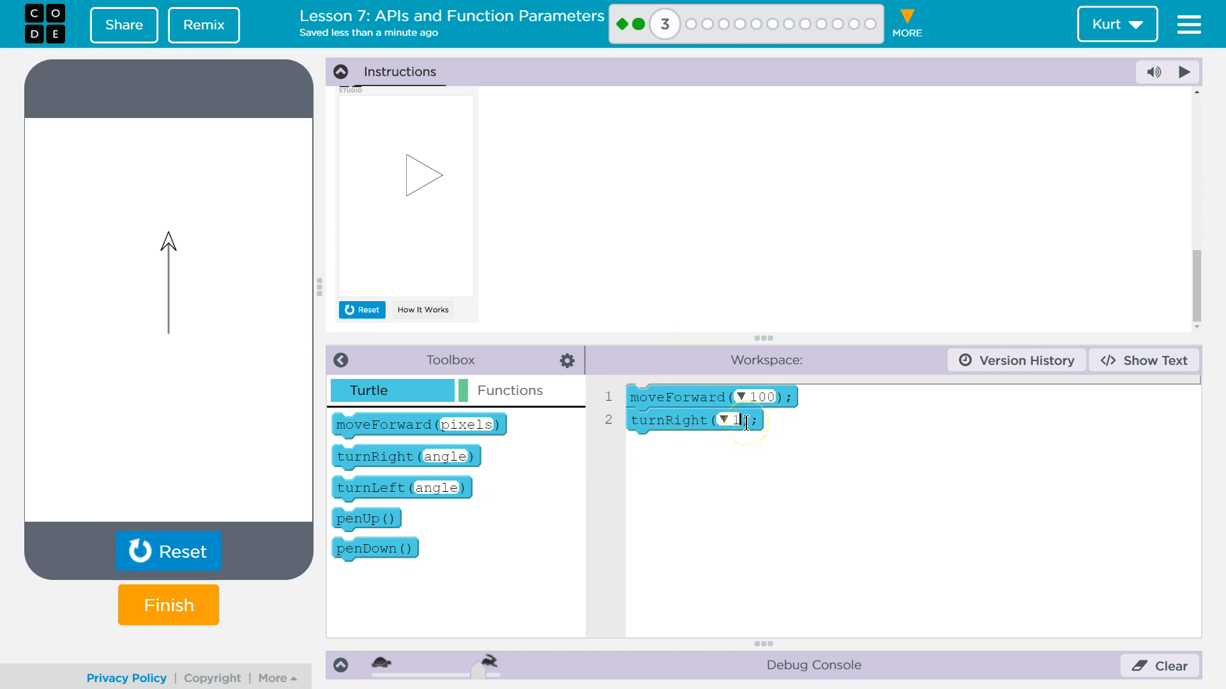
text(120)
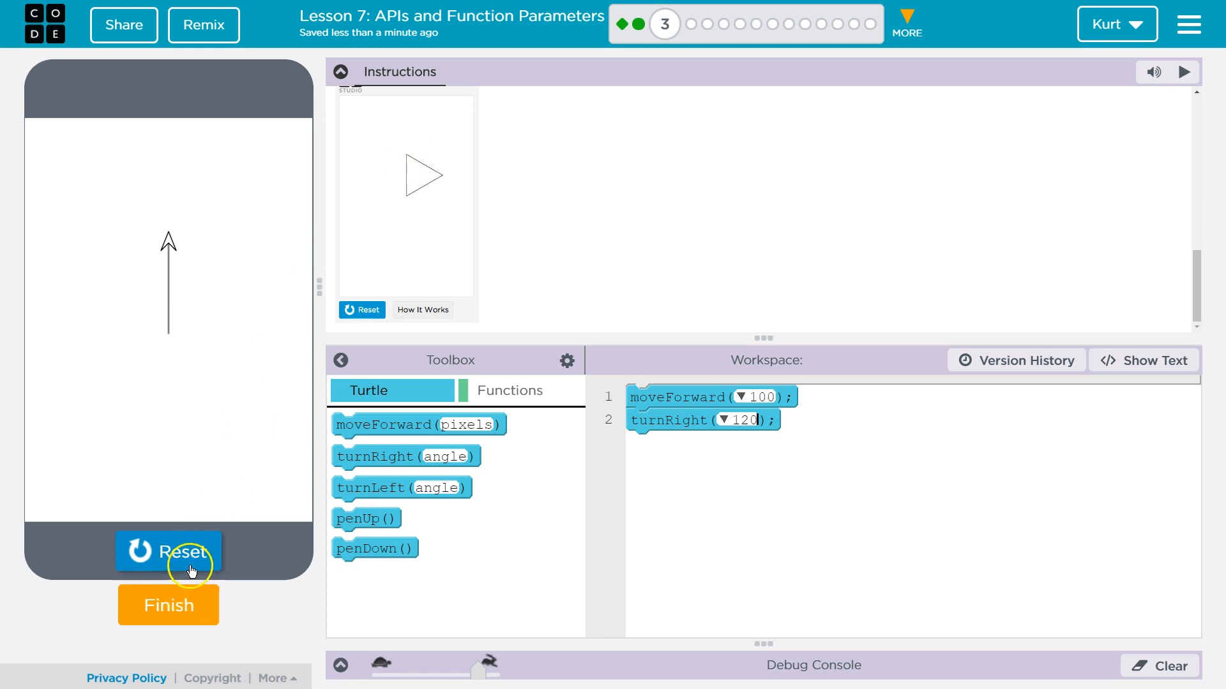
click(167, 552)
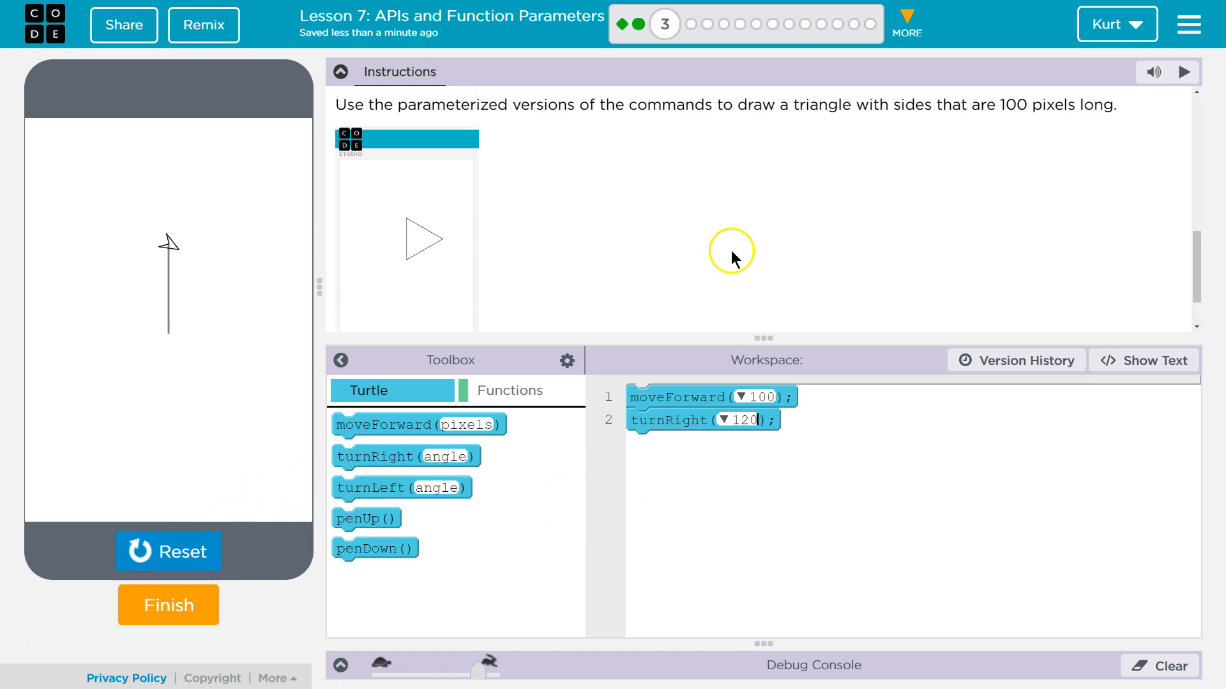
Add further moveForward(100) and turnRight(120) lines so the turtle completes the triangle
drag(383, 424, 727, 454)
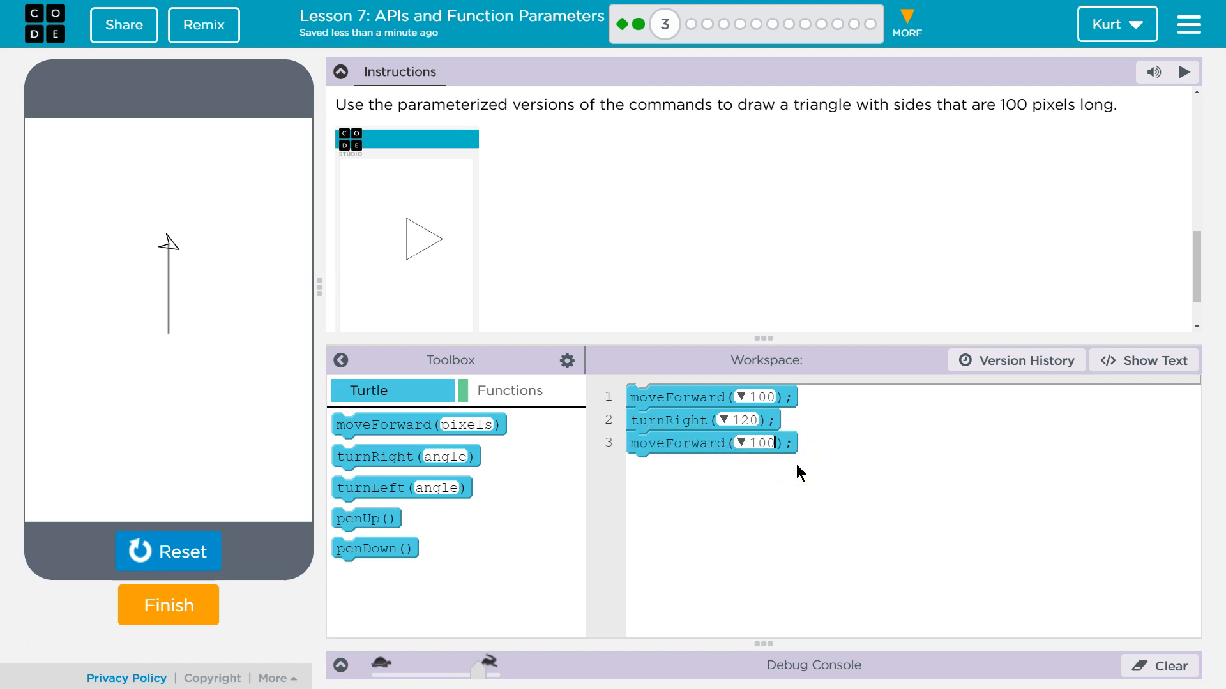
drag(405, 457, 691, 491)
text(100)
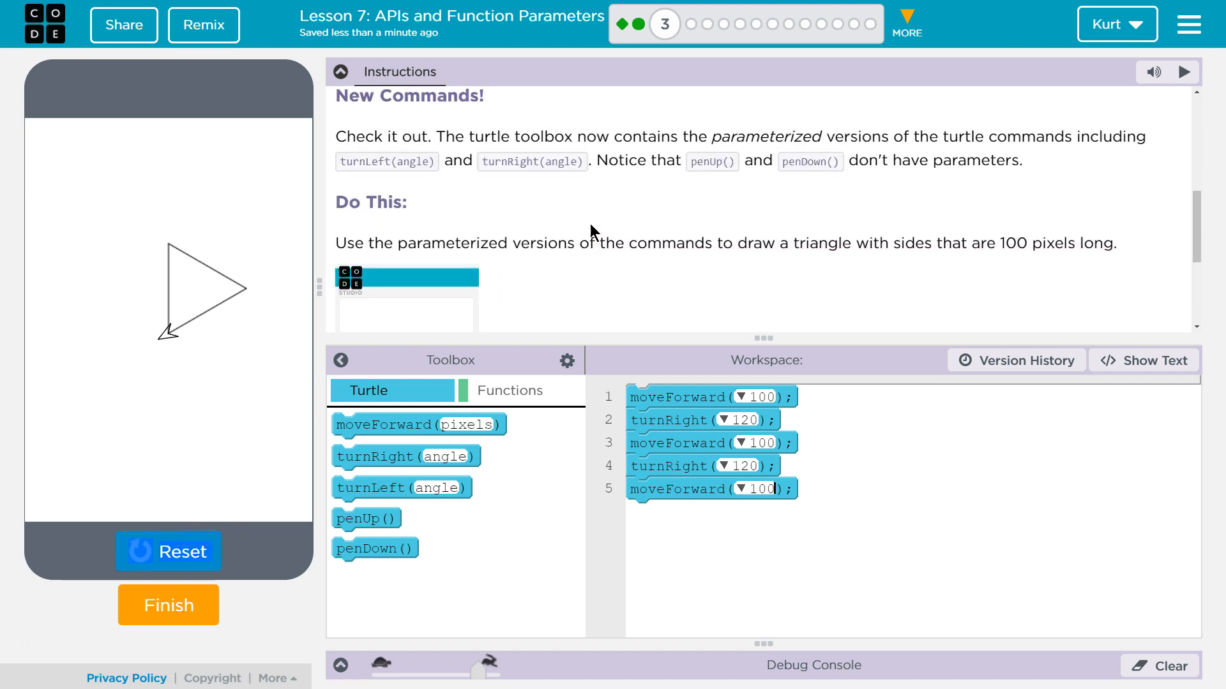
scroll(down, 3)
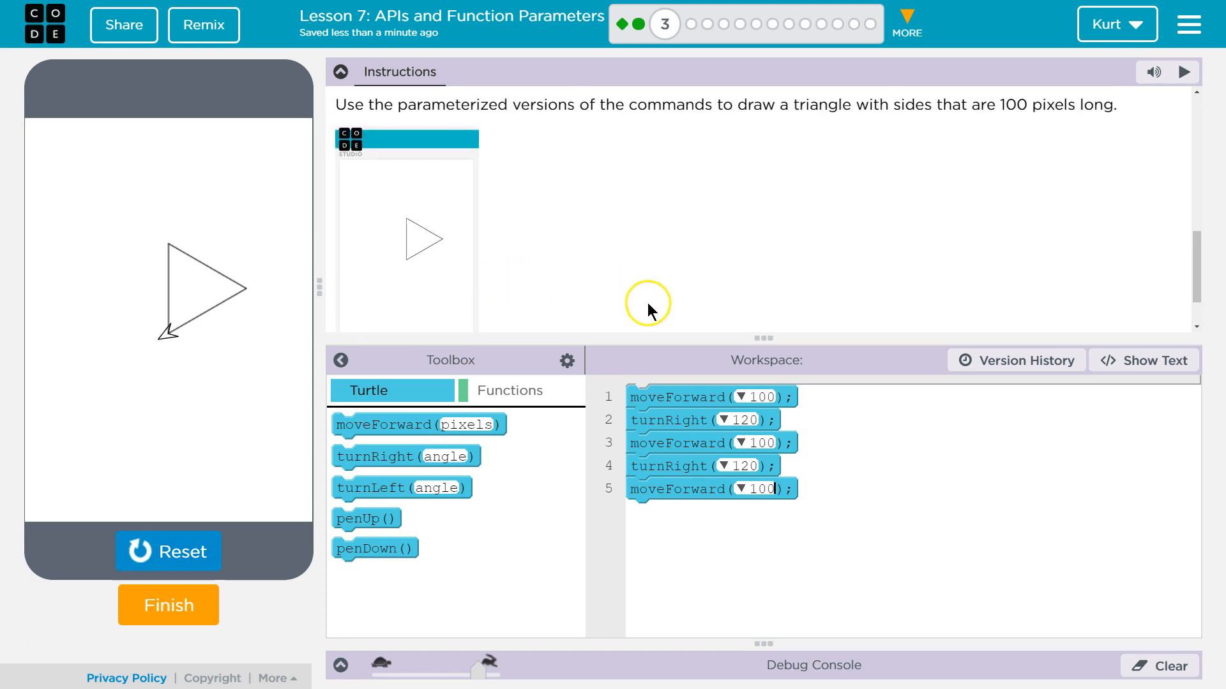
mouse_move(668, 194)
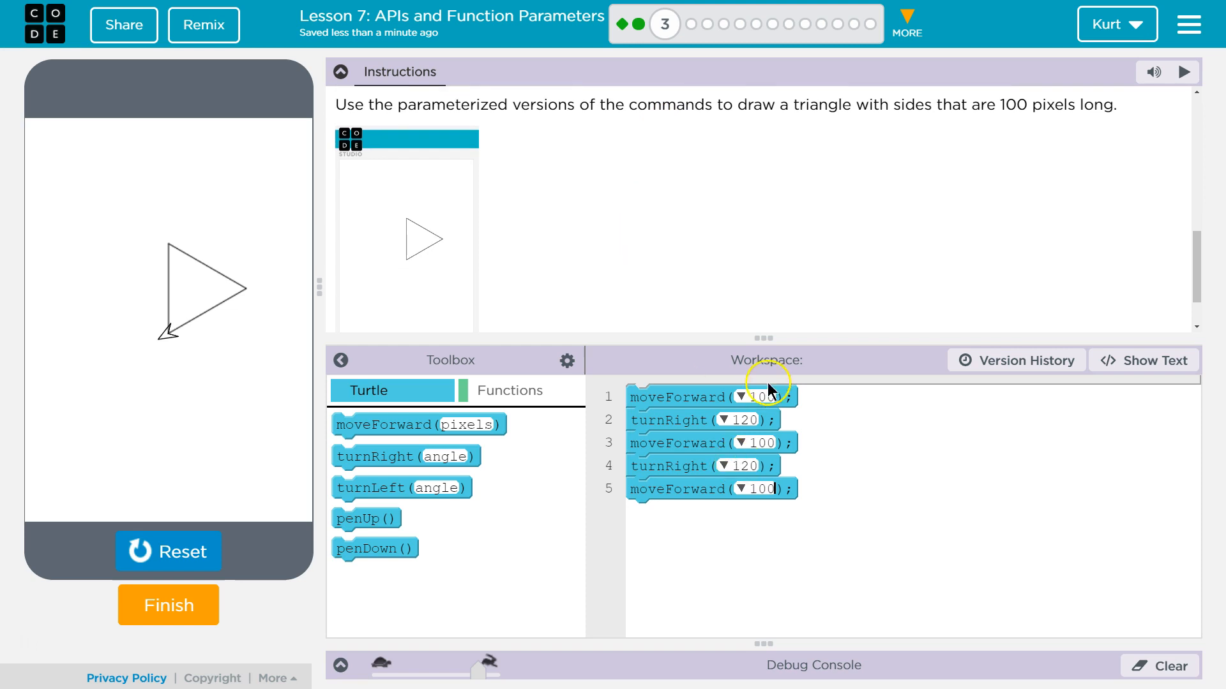
mouse_move(173, 266)
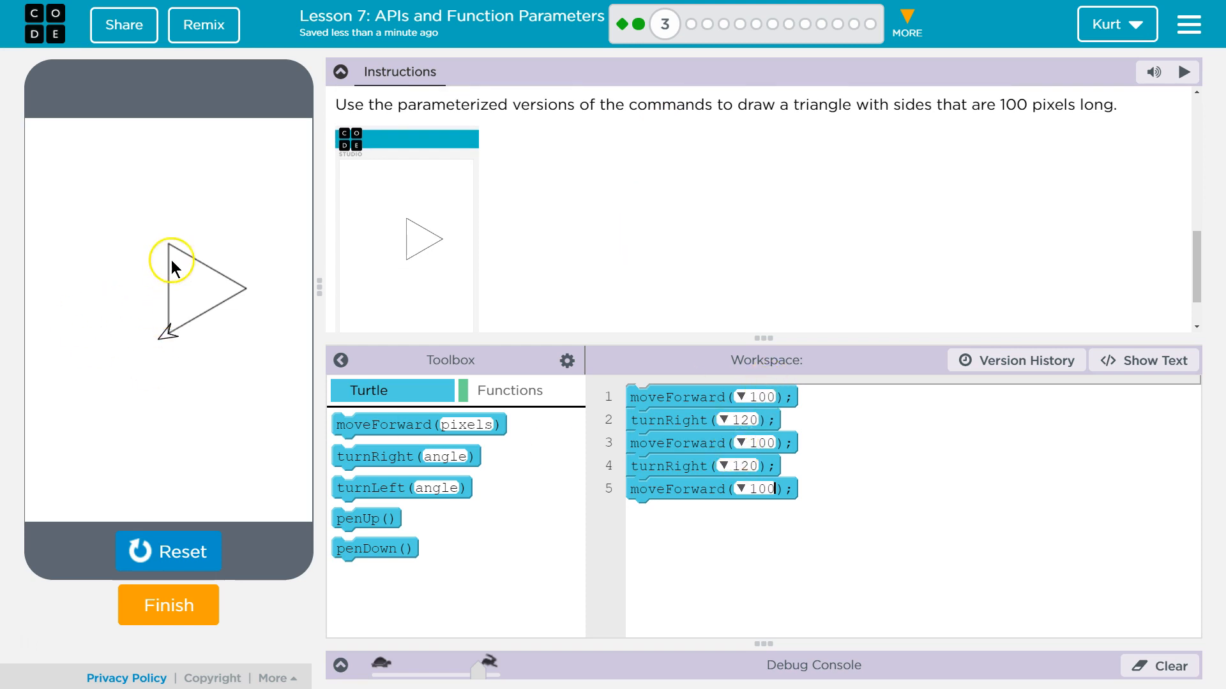
mouse_move(172, 258)
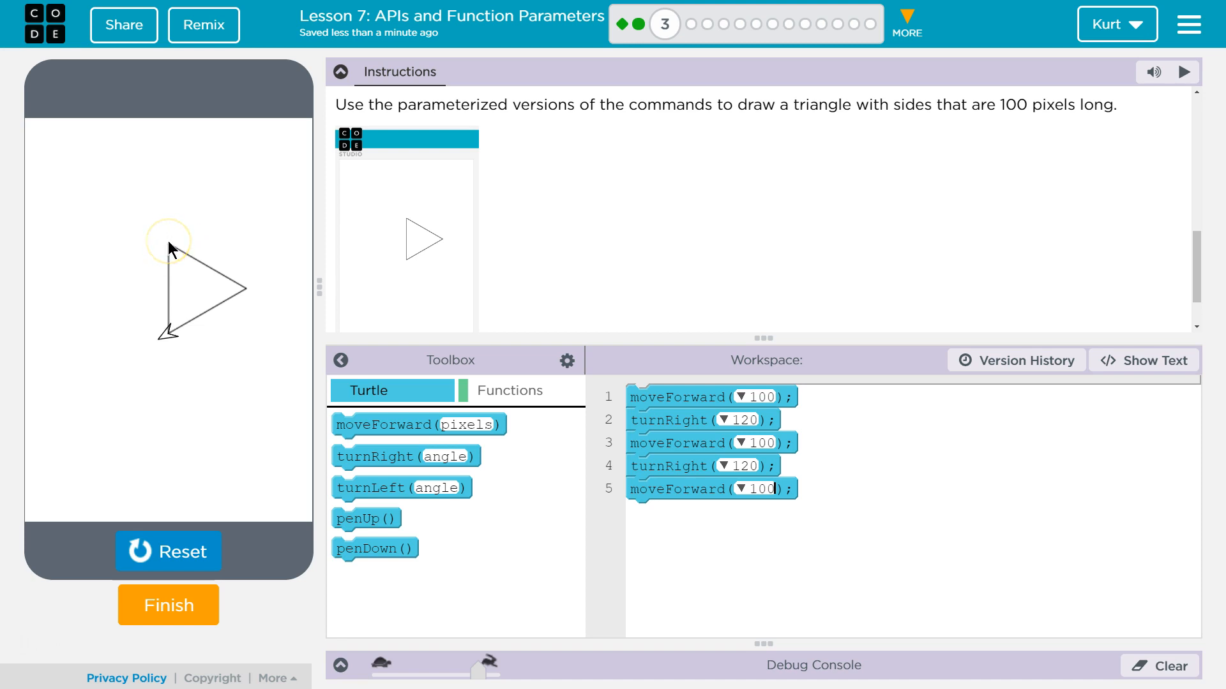
mouse_move(169, 249)
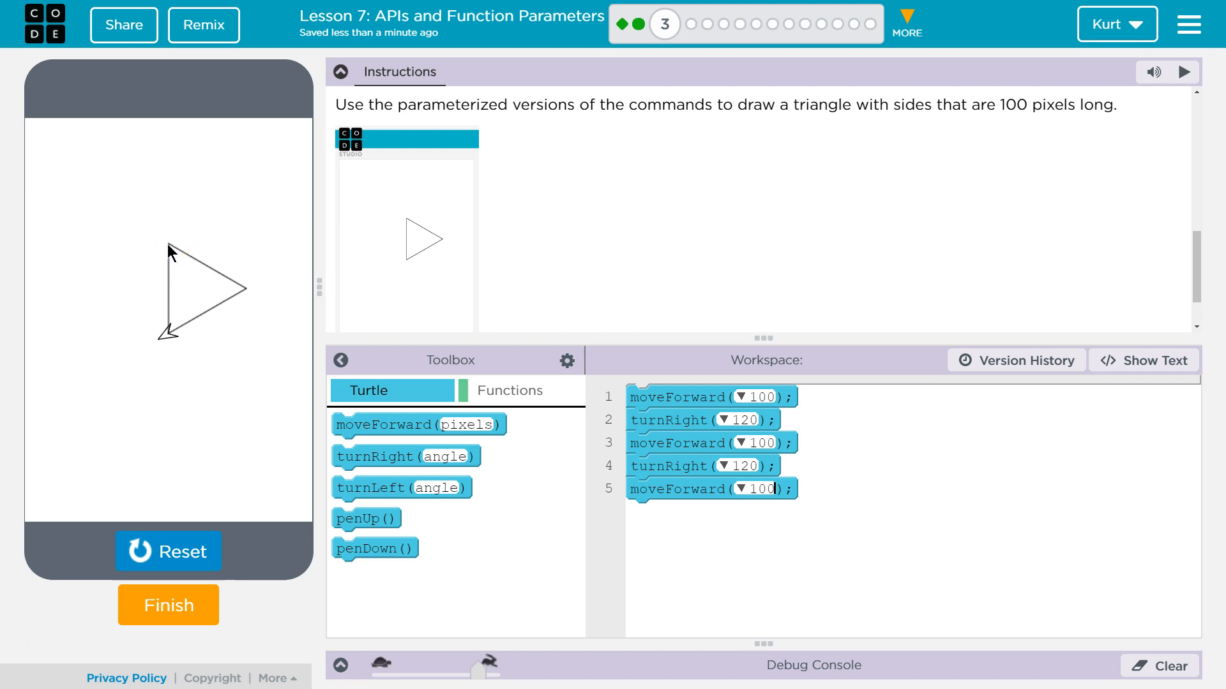
Finish the triangle program to complete Puzzle 3
click(174, 250)
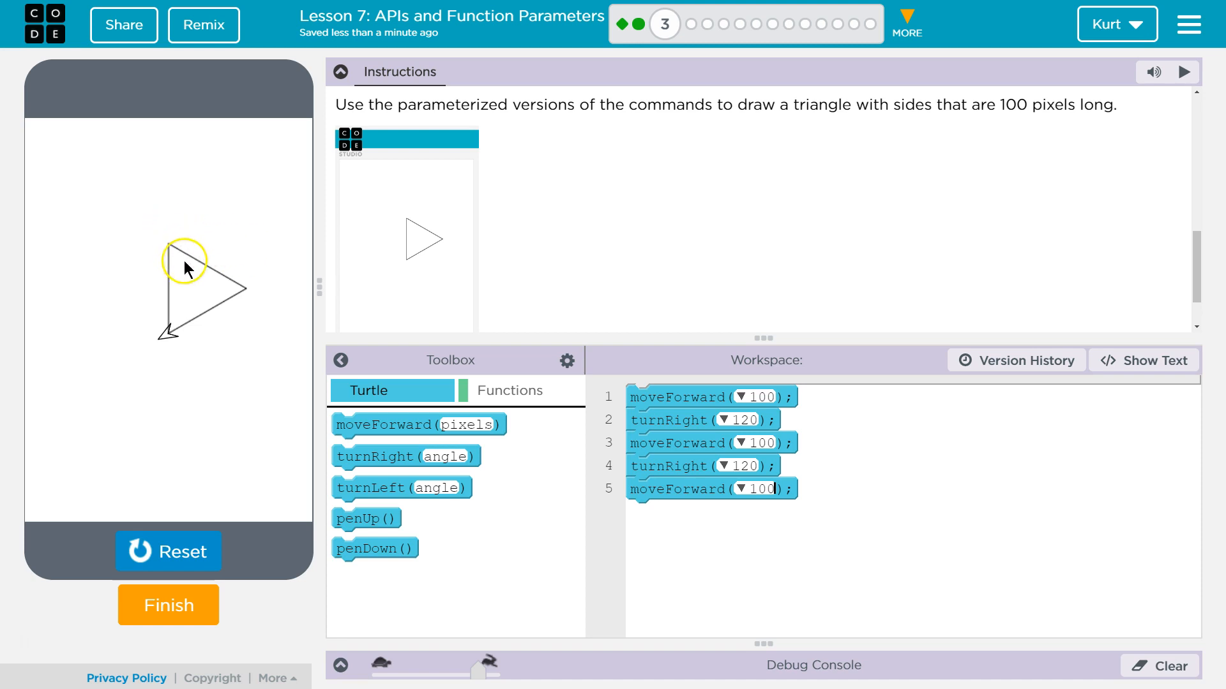
mouse_move(175, 237)
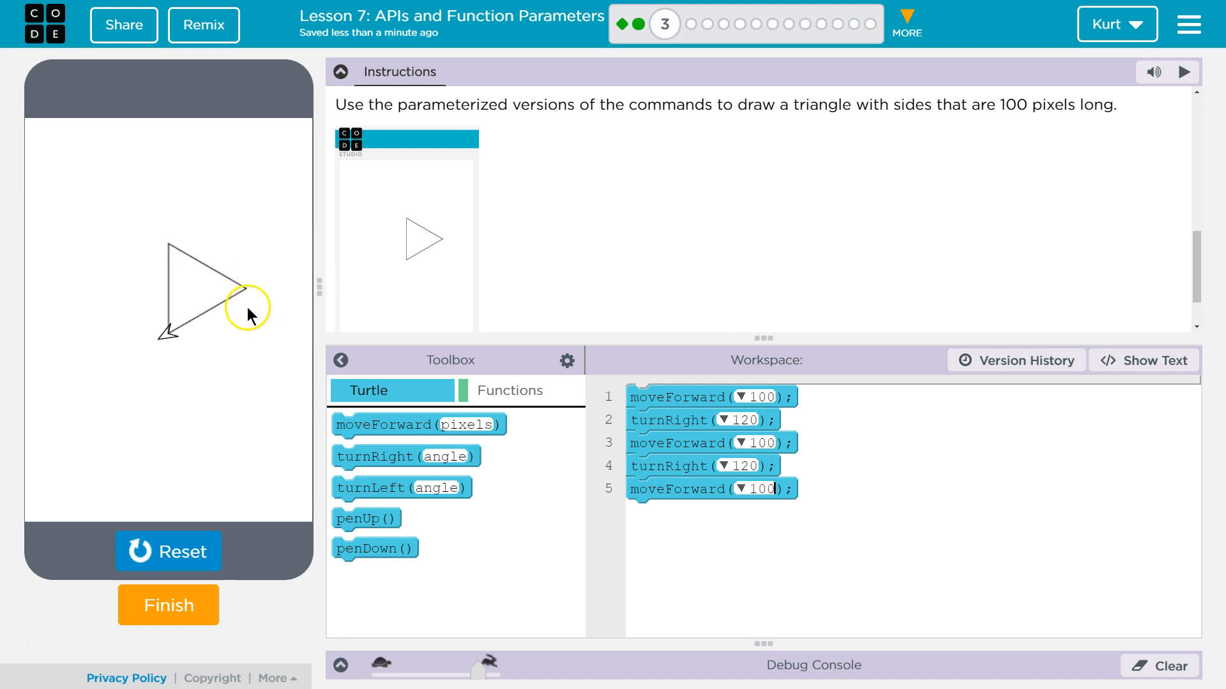
mouse_move(181, 242)
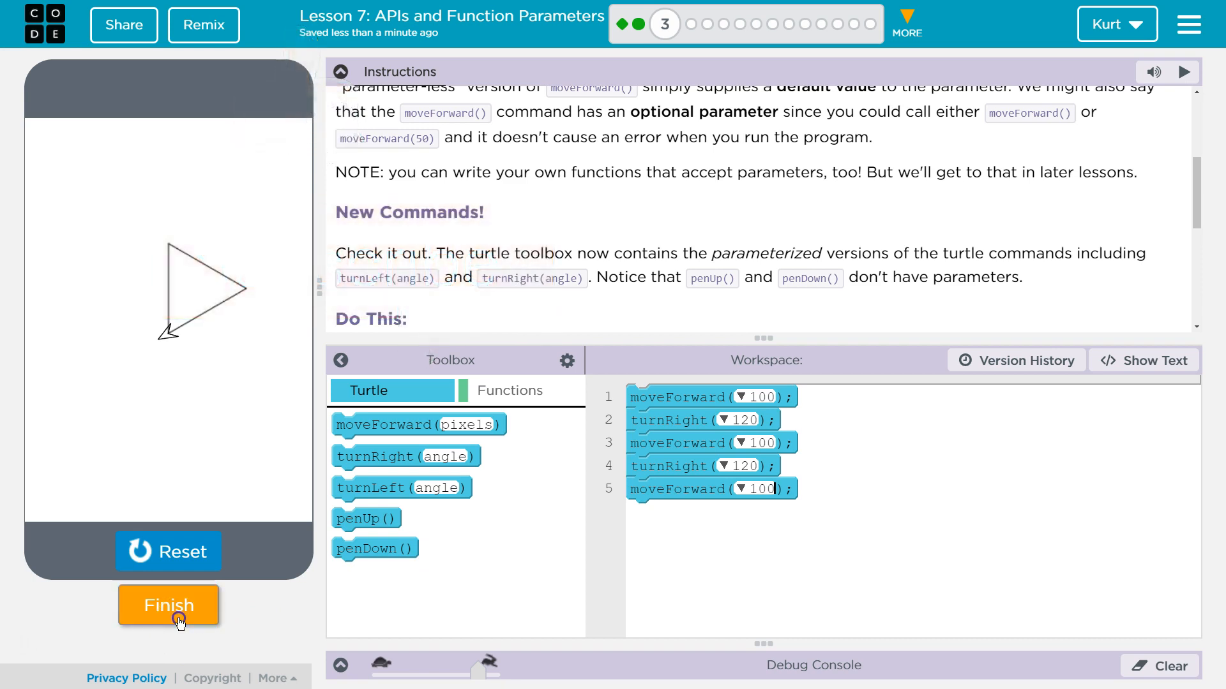
click(169, 606)
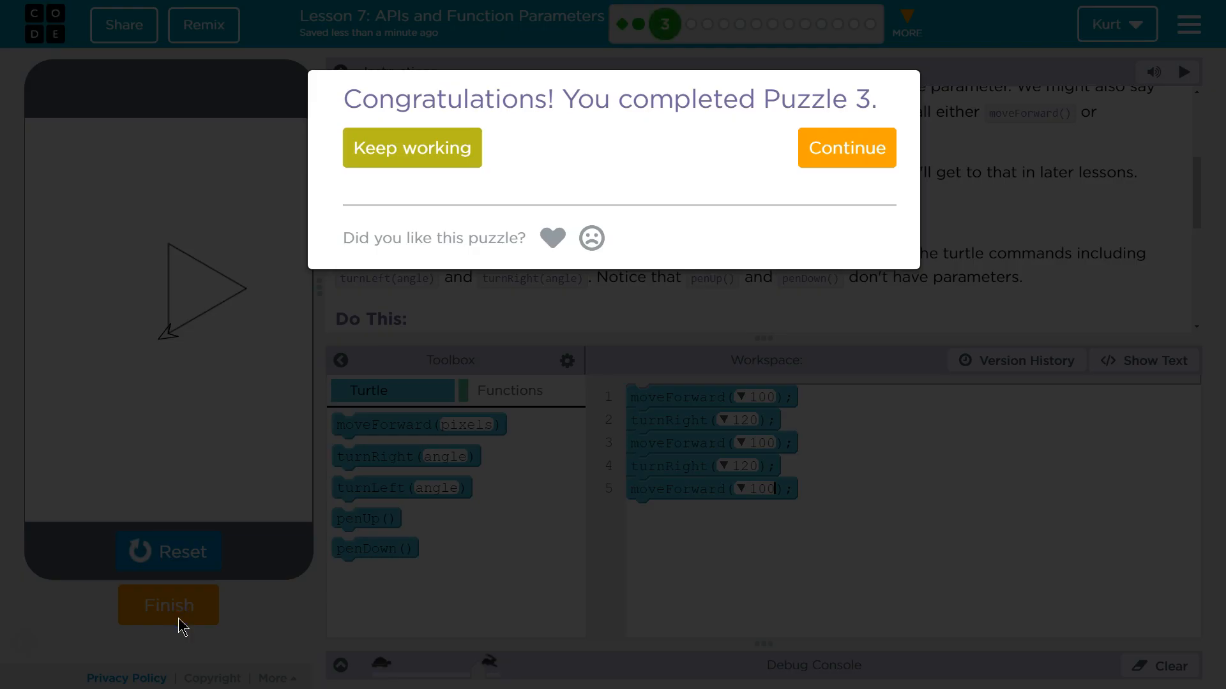